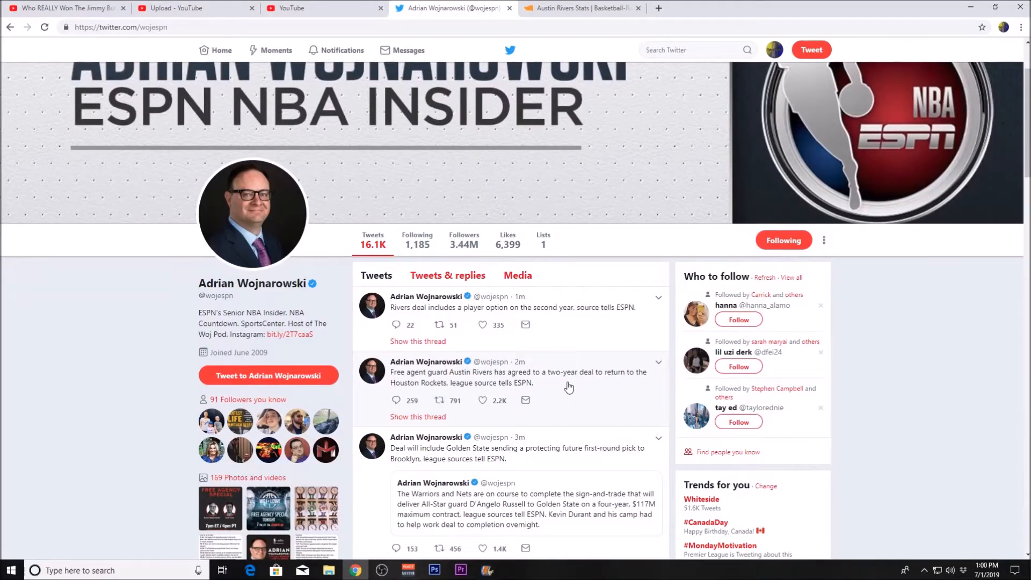
mouse_move(561, 387)
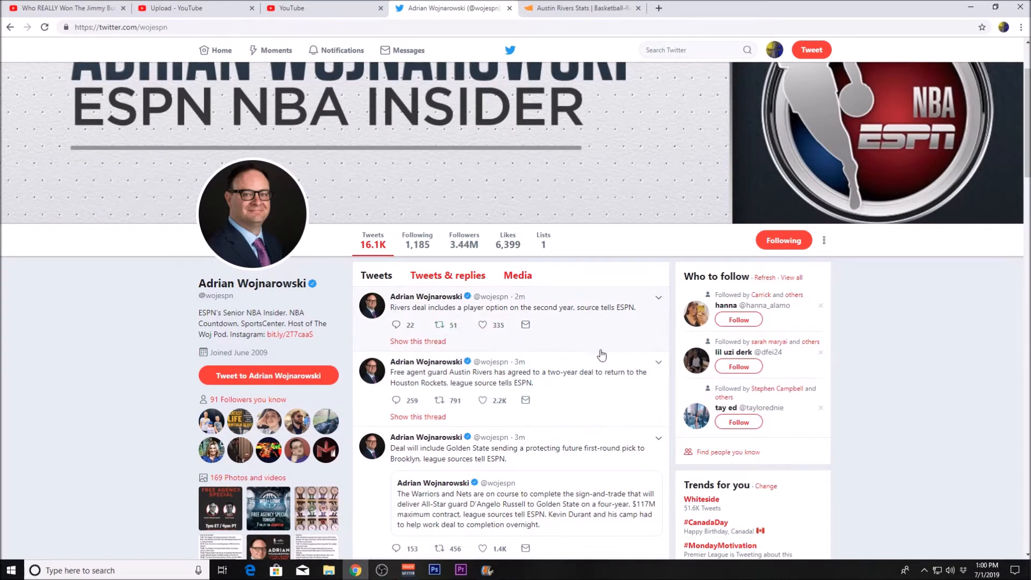
Step: Reload Adrian Wojnarowski's Twitter profile to check for newer Austin Rivers tweets
left_click(44, 27)
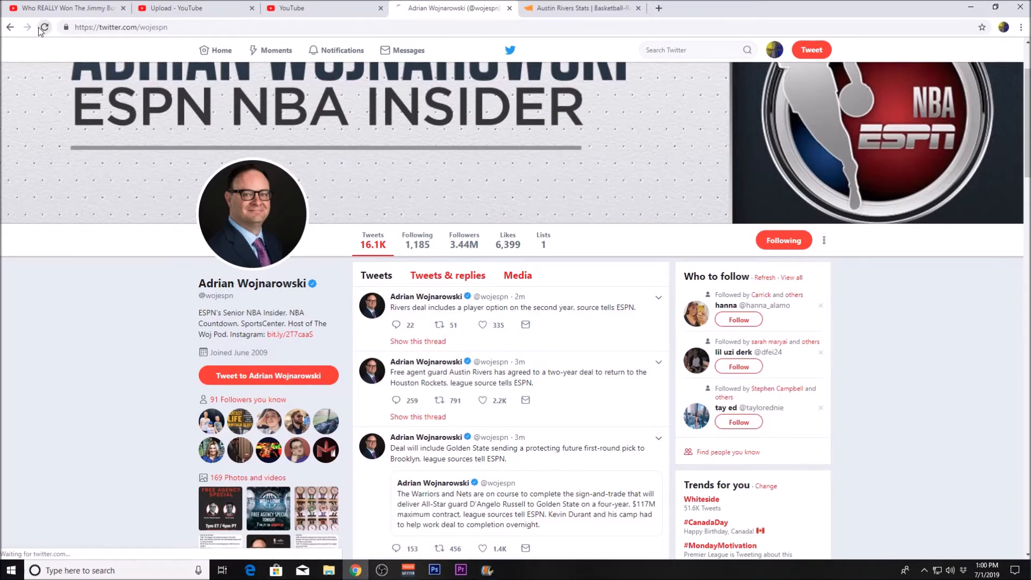
Step: Switch to Austin Rivers' Basketball-Reference page and view his Per Game stats table
left_click(581, 8)
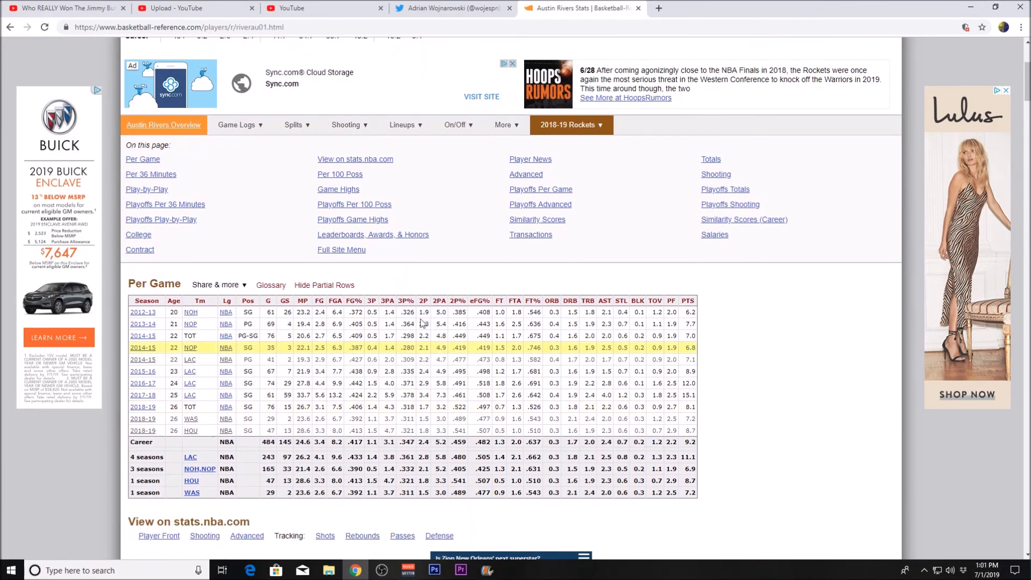
Step: Return to Wojnarowski's refreshed profile showing the Rivers tweets' updated engagement counts
left_click(450, 8)
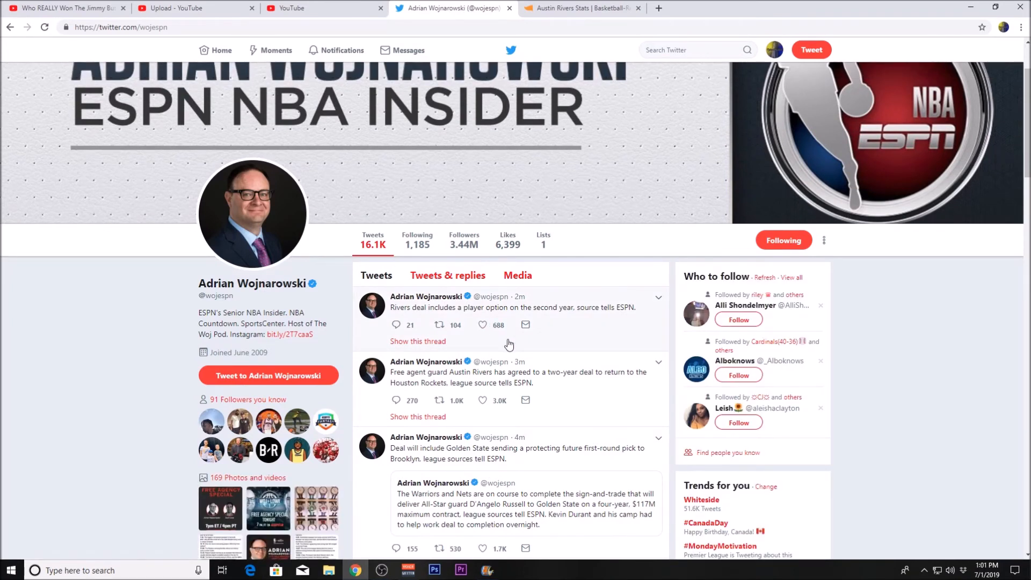
mouse_move(502, 350)
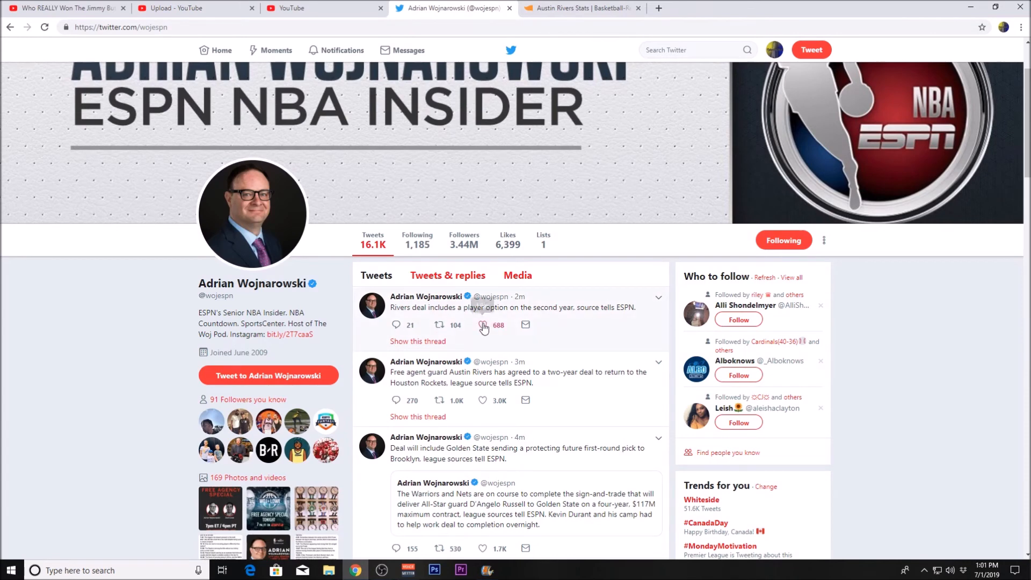
mouse_move(483, 327)
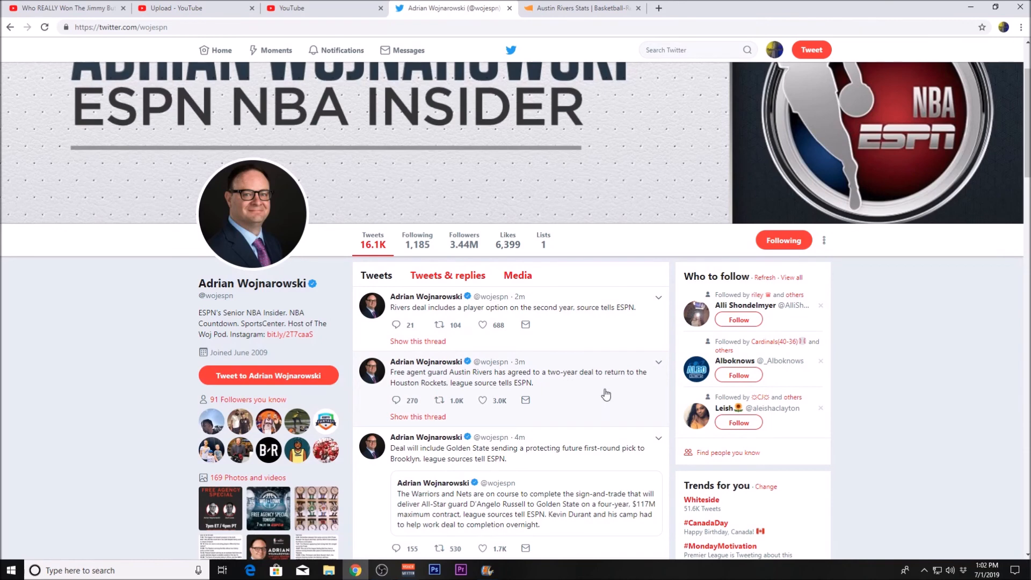
mouse_move(563, 432)
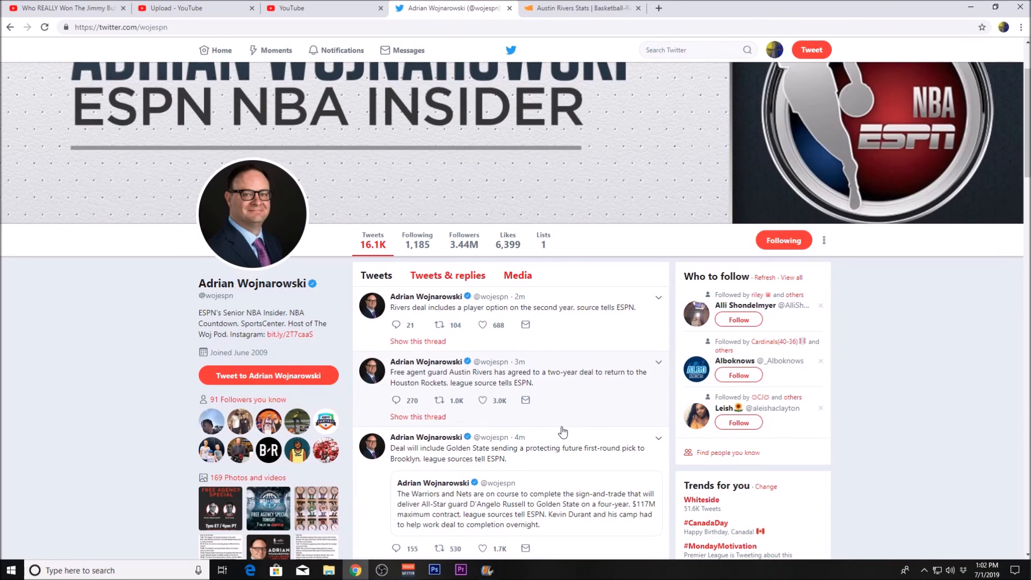